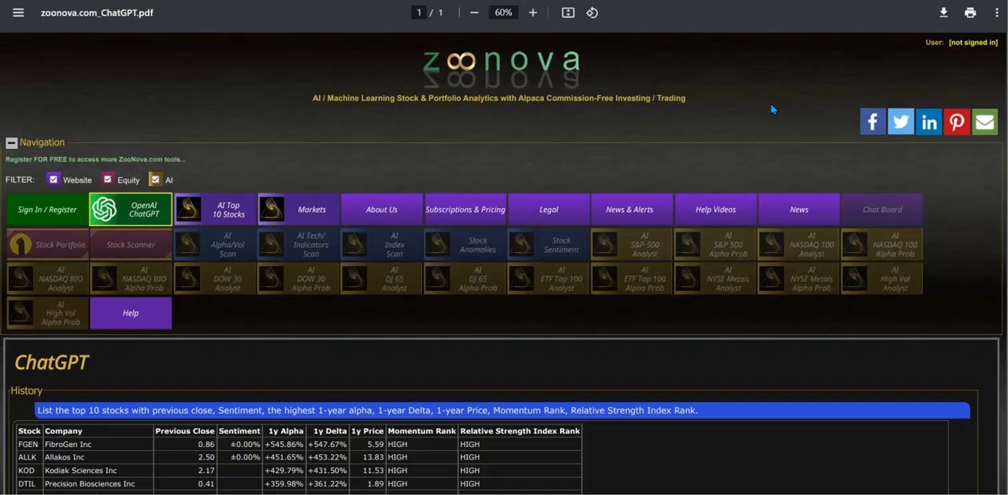
{"action": "mouse_move", "coordinate": [768, 116]}
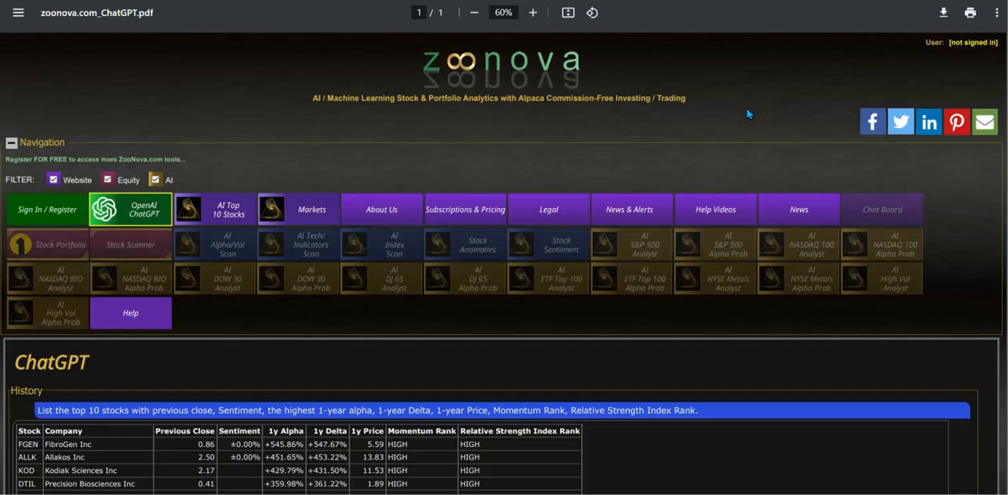
{"action": "mouse_move", "coordinate": [756, 271]}
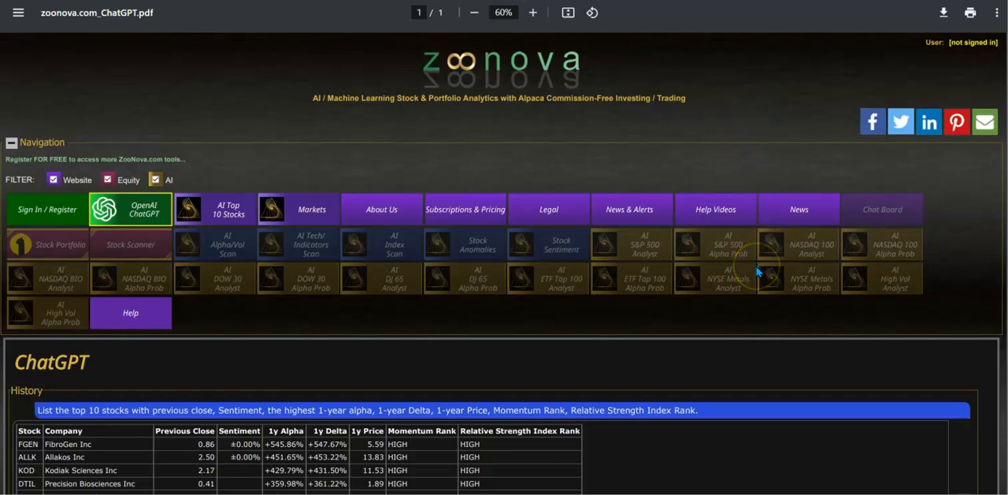
{"action": "scroll", "scroll_direction": "down", "scroll_amount": 3}
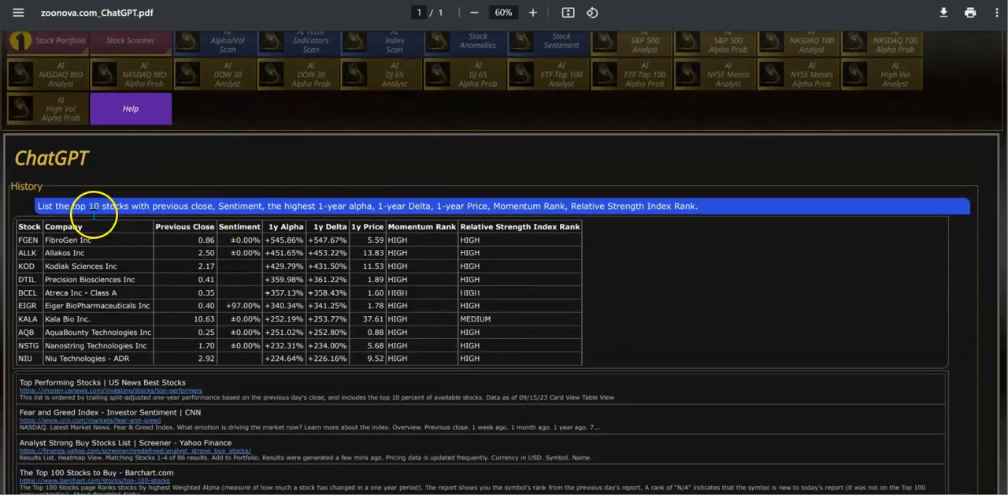
{"action": "mouse_move", "coordinate": [252, 206]}
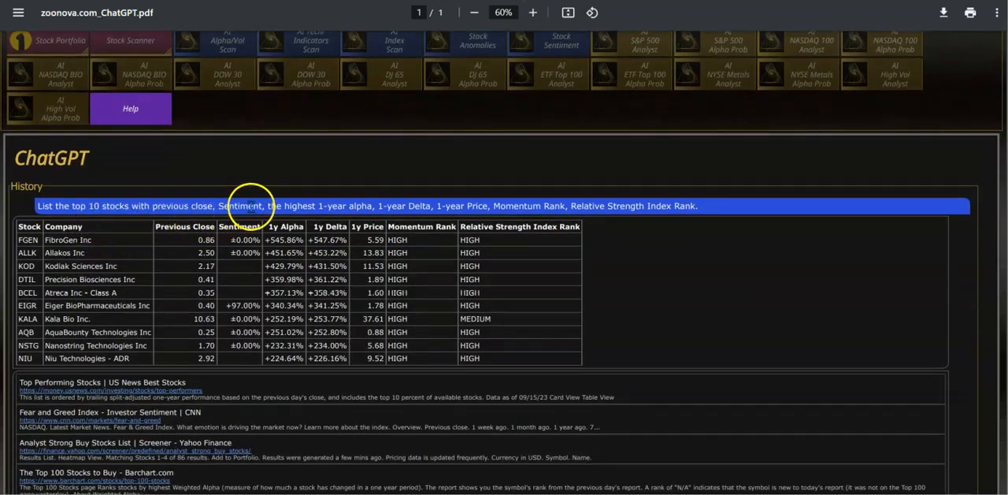
{"action": "mouse_move", "coordinate": [406, 213]}
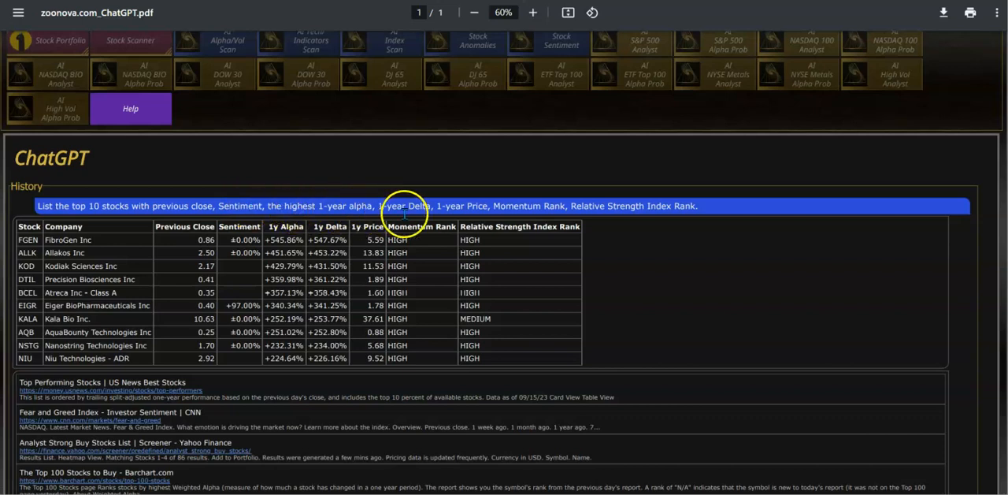
{"action": "mouse_move", "coordinate": [520, 206]}
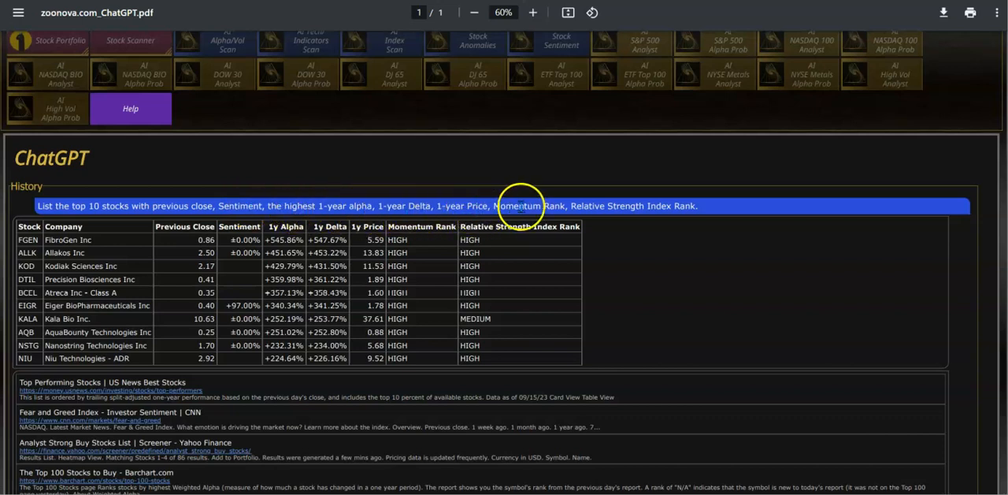
{"action": "mouse_move", "coordinate": [606, 206]}
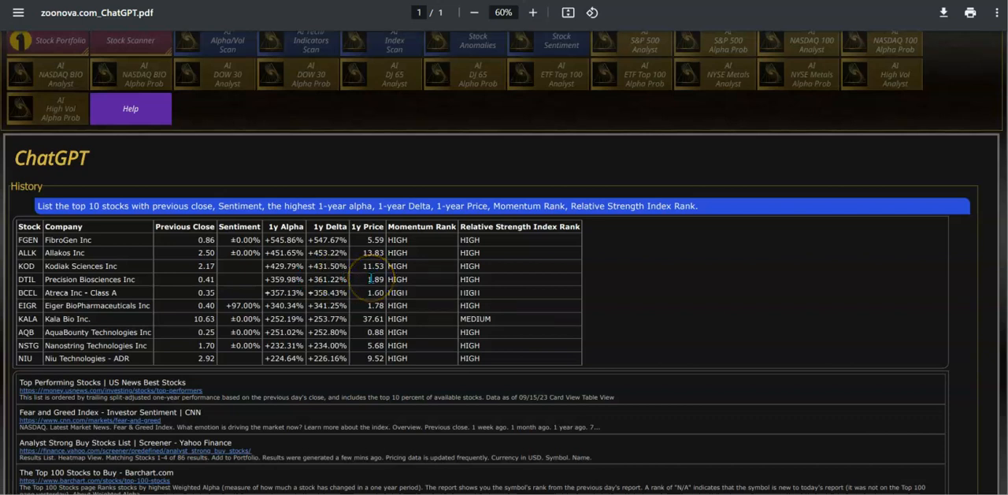
{"action": "mouse_move", "coordinate": [484, 282]}
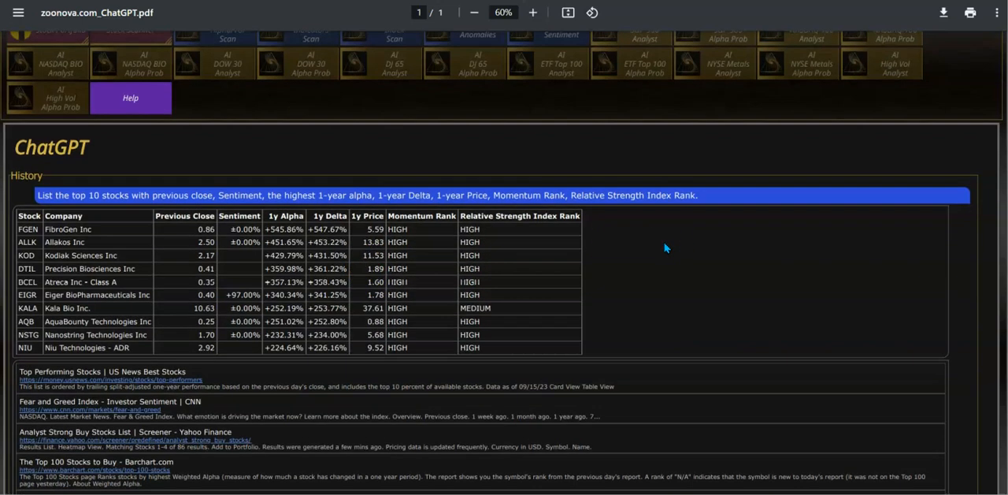
{"action": "scroll", "scroll_direction": "down", "scroll_amount": 3}
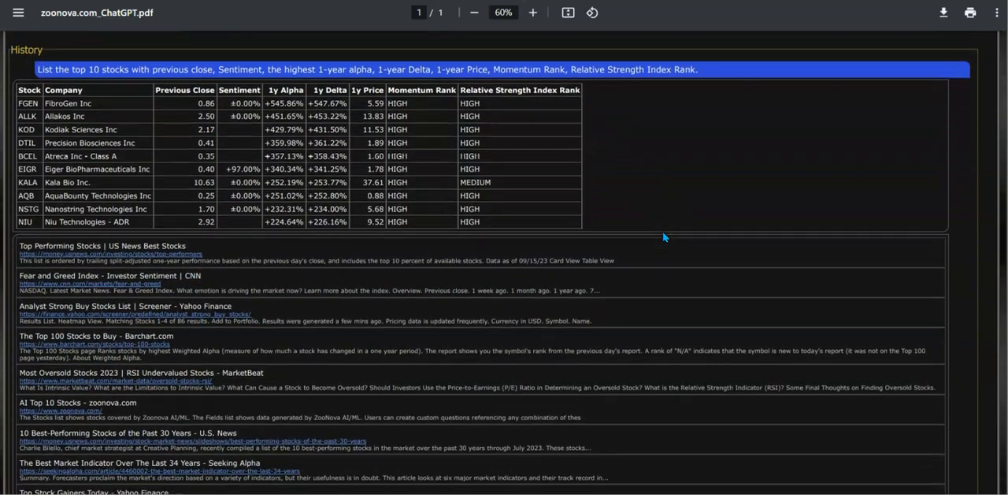
{"action": "scroll", "scroll_direction": "down", "scroll_amount": 3}
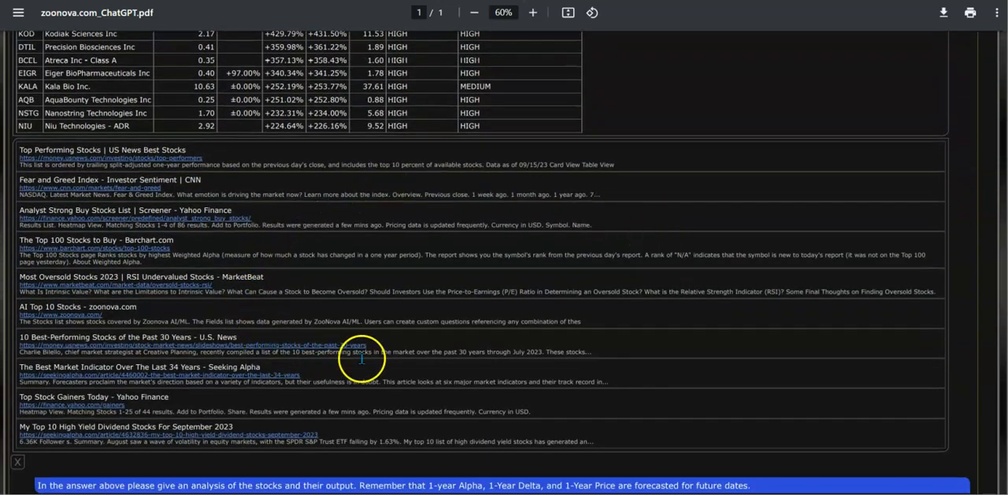
{"action": "scroll", "scroll_direction": "down", "scroll_amount": 3}
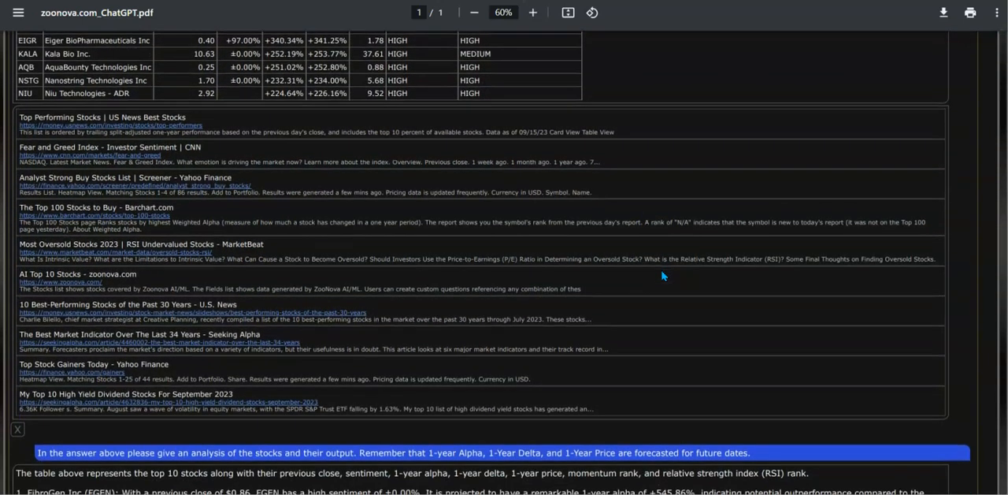
{"action": "scroll", "scroll_direction": "down", "scroll_amount": 3}
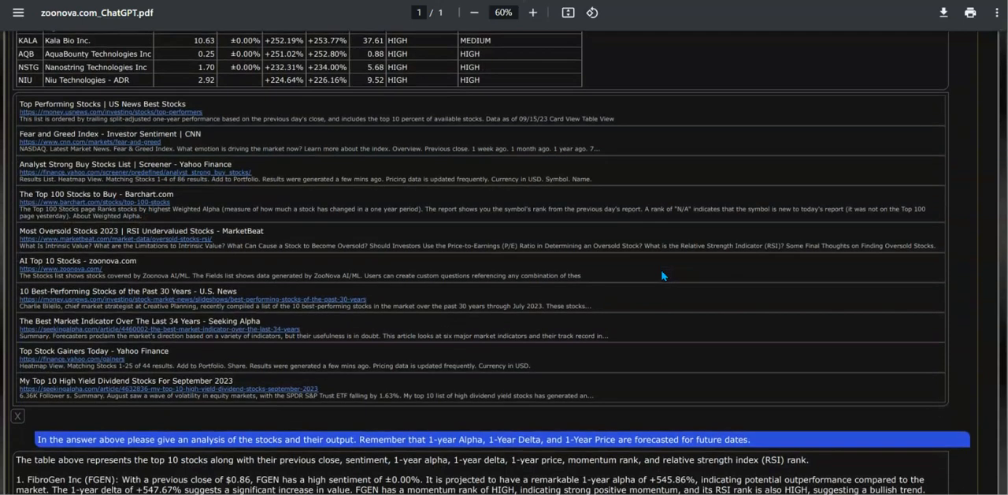
{"action": "scroll", "scroll_direction": "down", "scroll_amount": 3}
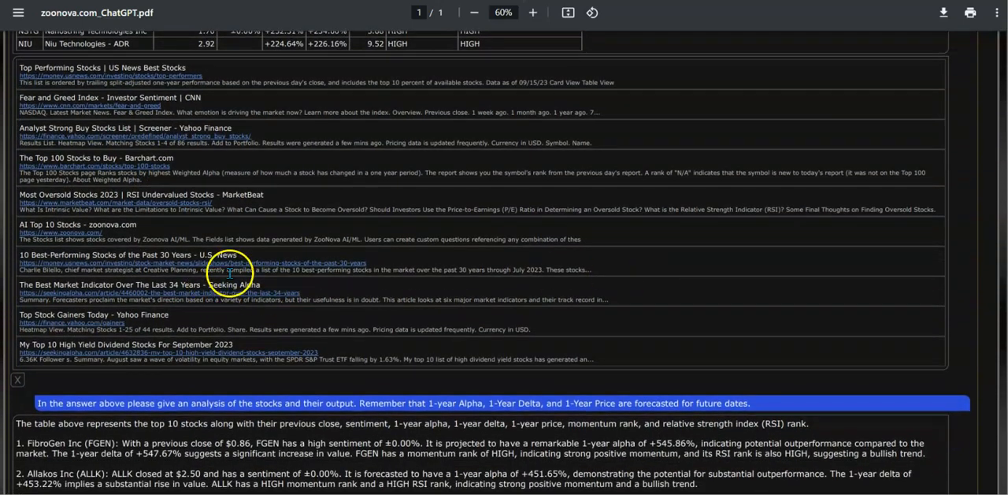
{"action": "mouse_move", "coordinate": [715, 190]}
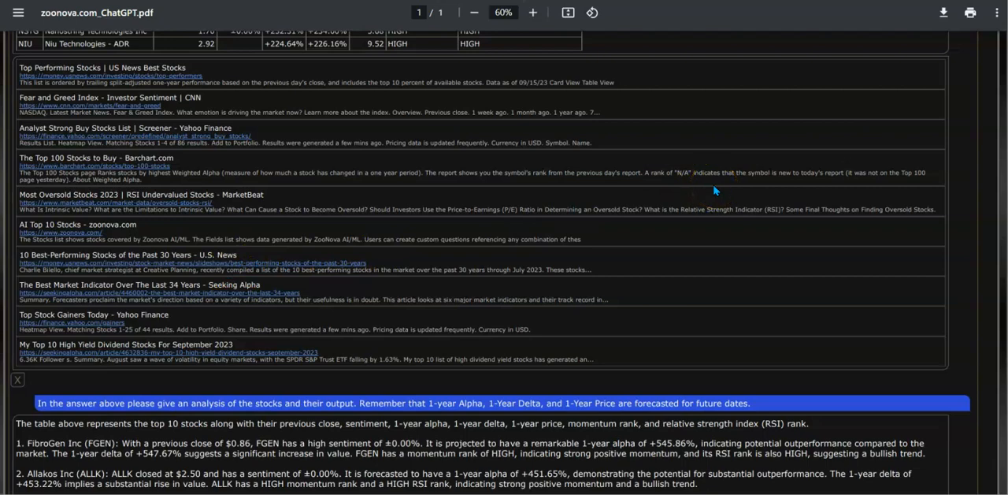
{"action": "scroll", "scroll_direction": "down", "scroll_amount": 3}
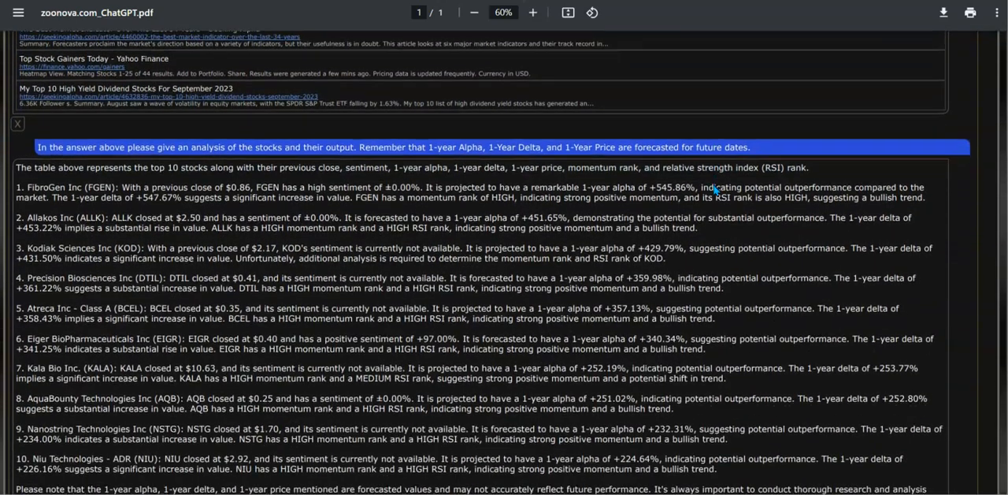
{"action": "mouse_move", "coordinate": [106, 163]}
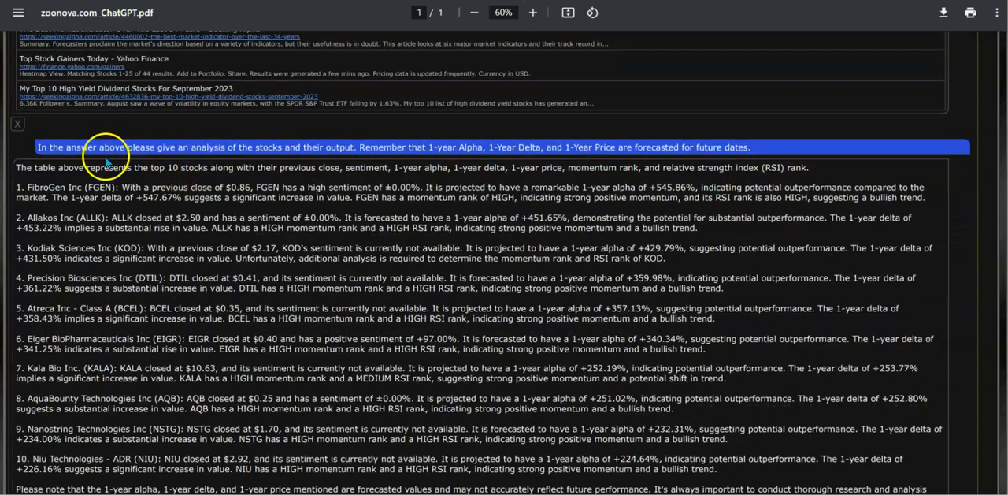
{"action": "mouse_move", "coordinate": [244, 157]}
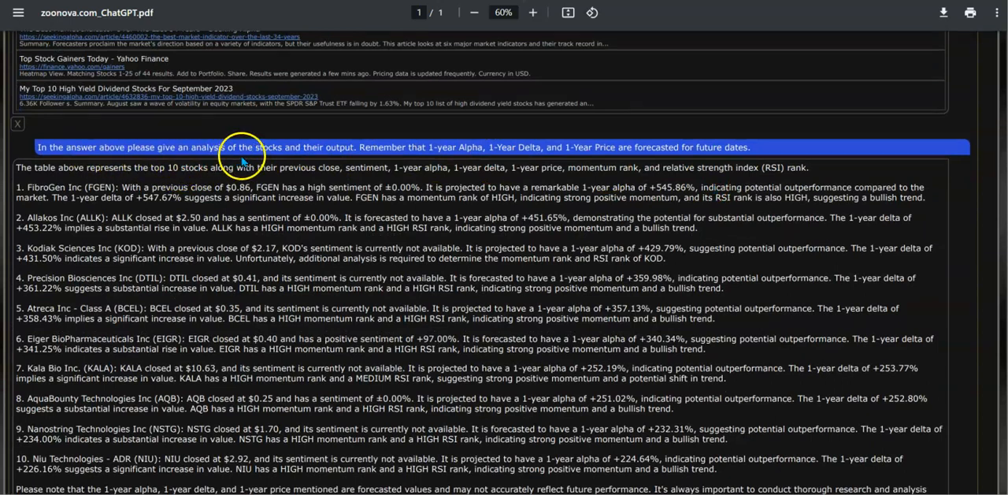
{"action": "mouse_move", "coordinate": [386, 158]}
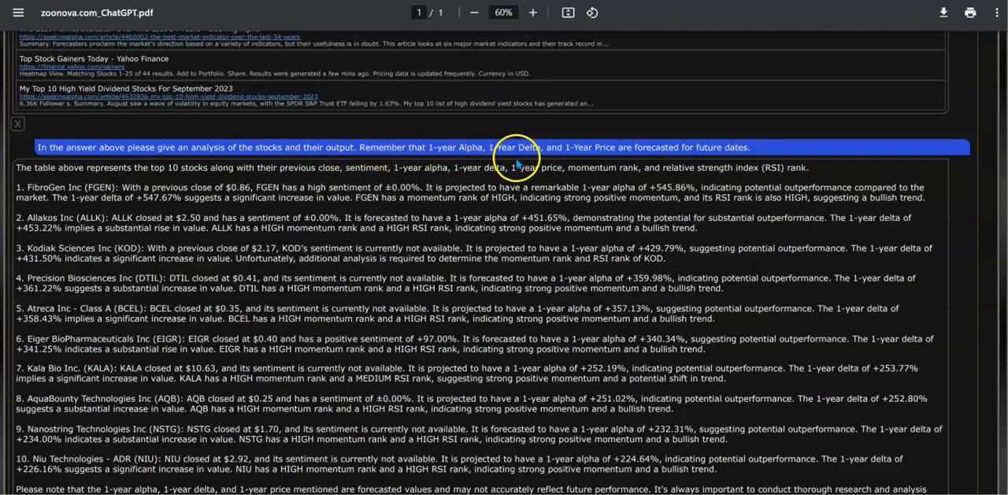
{"action": "mouse_move", "coordinate": [697, 153]}
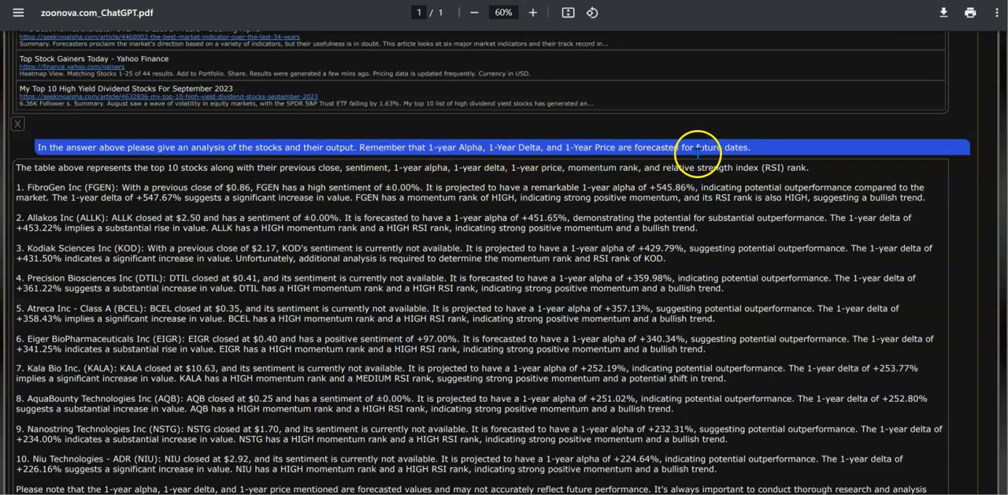
{"action": "mouse_move", "coordinate": [740, 162]}
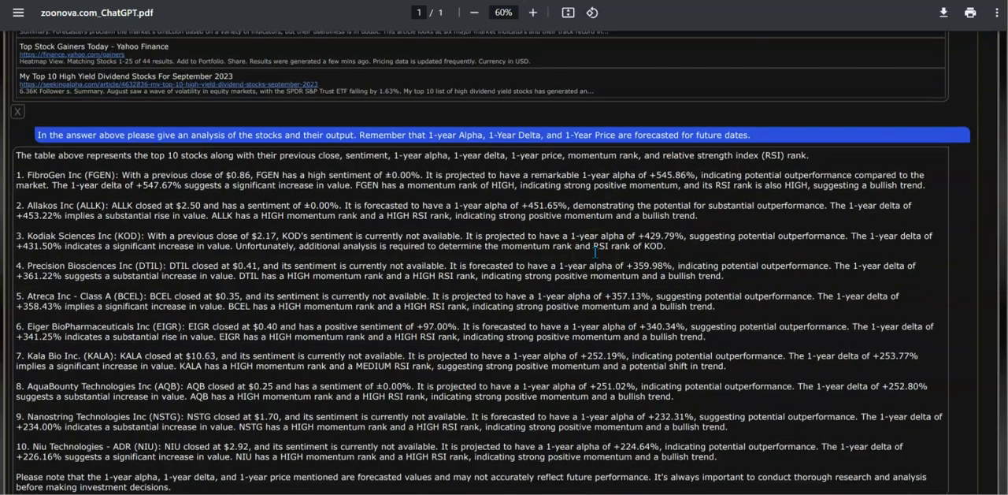
{"action": "scroll", "scroll_direction": "down", "scroll_amount": 3}
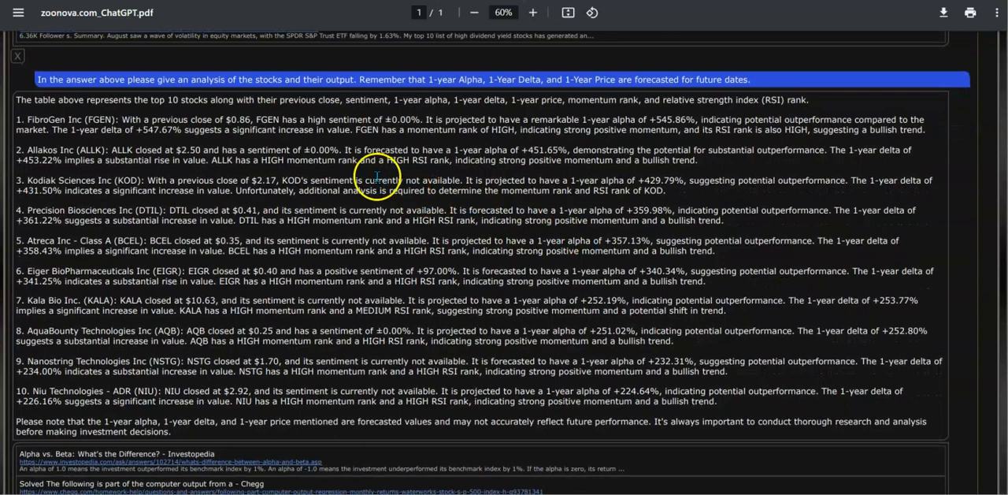
{"action": "mouse_move", "coordinate": [338, 283]}
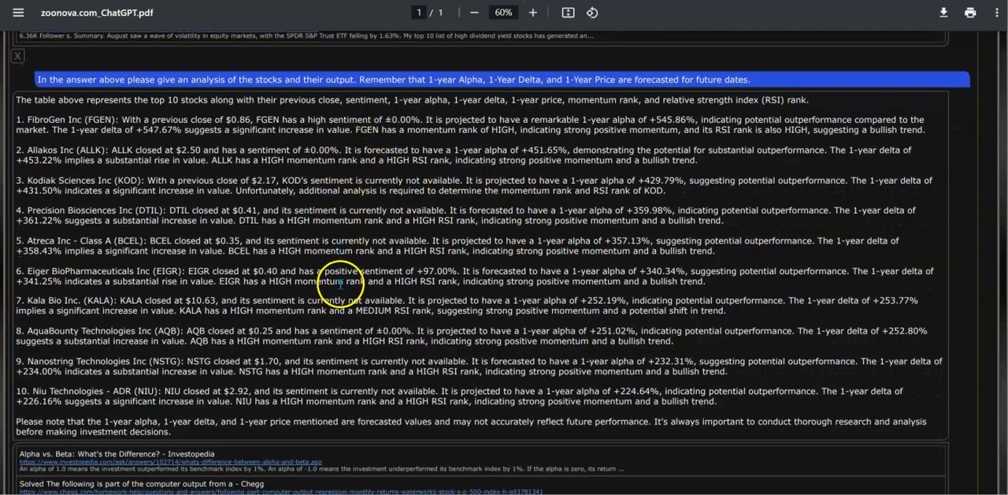
{"action": "mouse_move", "coordinate": [367, 251]}
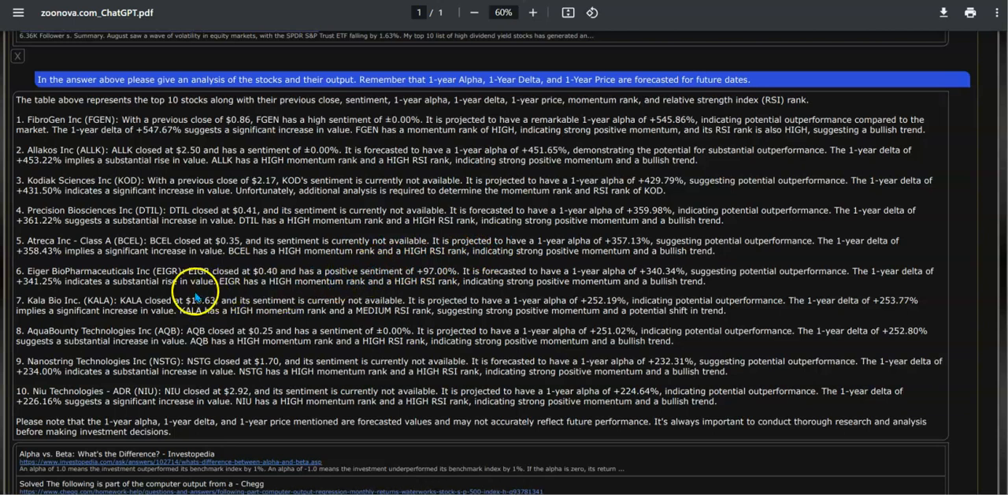
{"action": "mouse_move", "coordinate": [756, 239]}
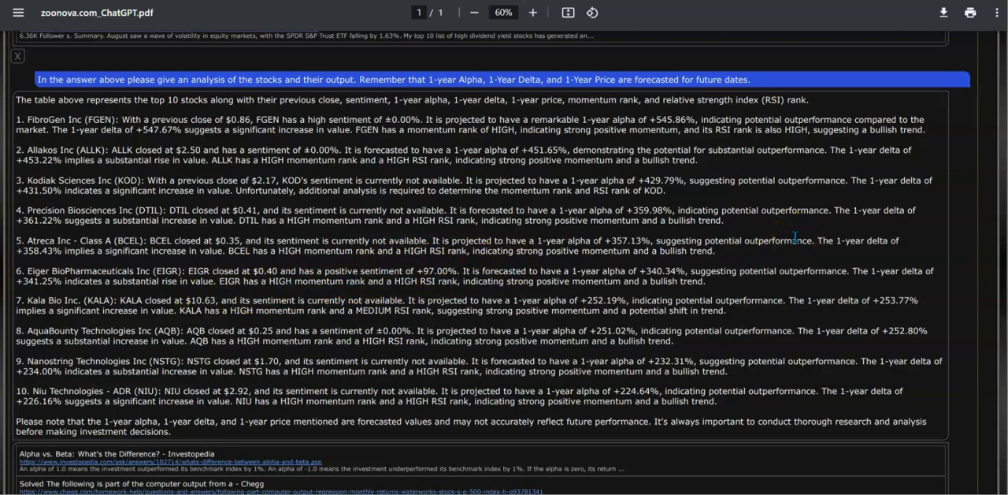
{"action": "scroll", "scroll_direction": "down", "scroll_amount": 3}
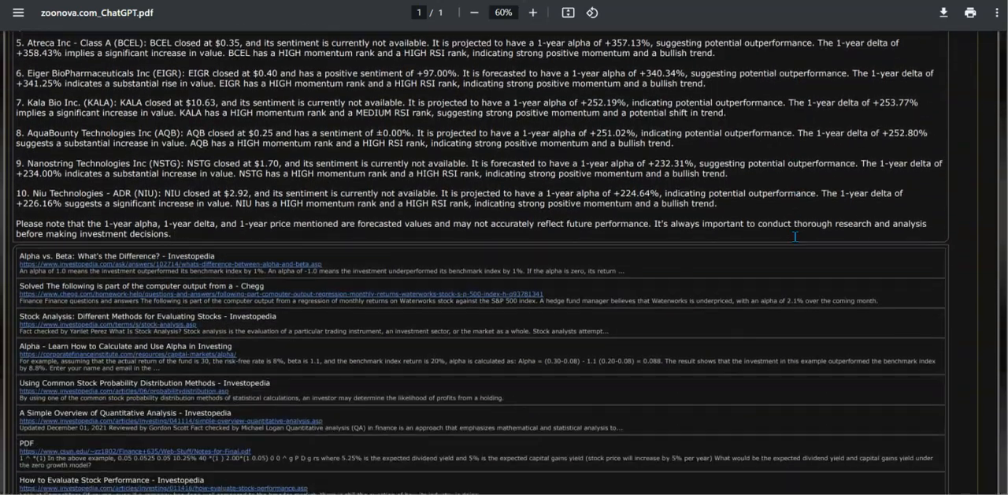
{"action": "scroll", "scroll_direction": "down", "scroll_amount": 3}
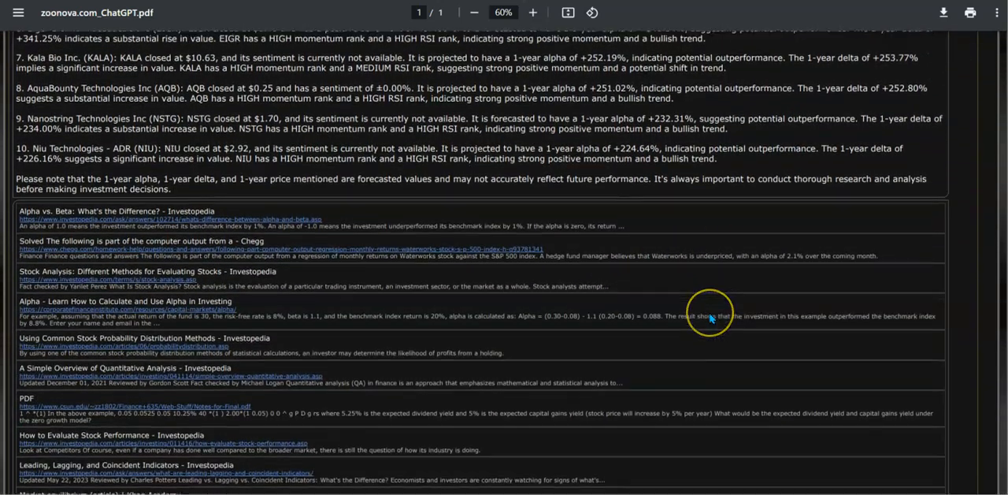
{"action": "scroll", "scroll_direction": "down", "scroll_amount": 3}
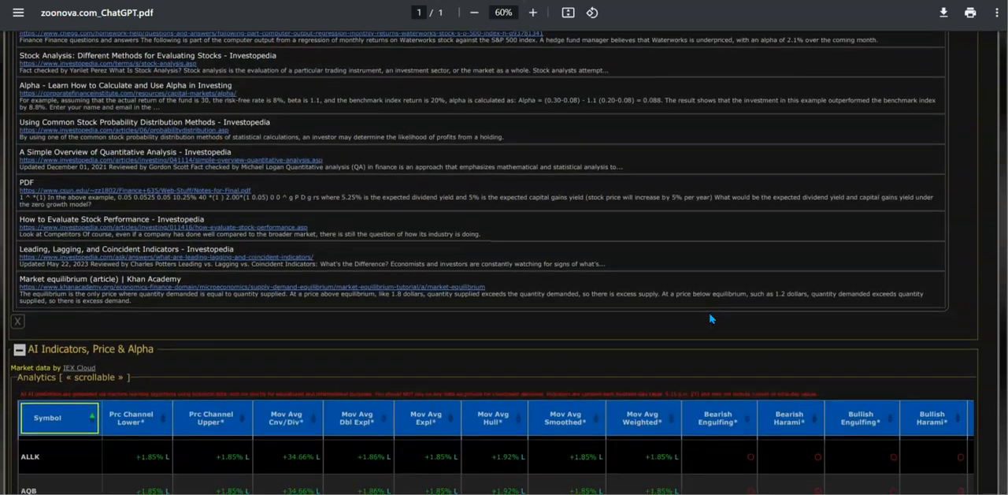
{"action": "scroll", "scroll_direction": "down", "scroll_amount": 3}
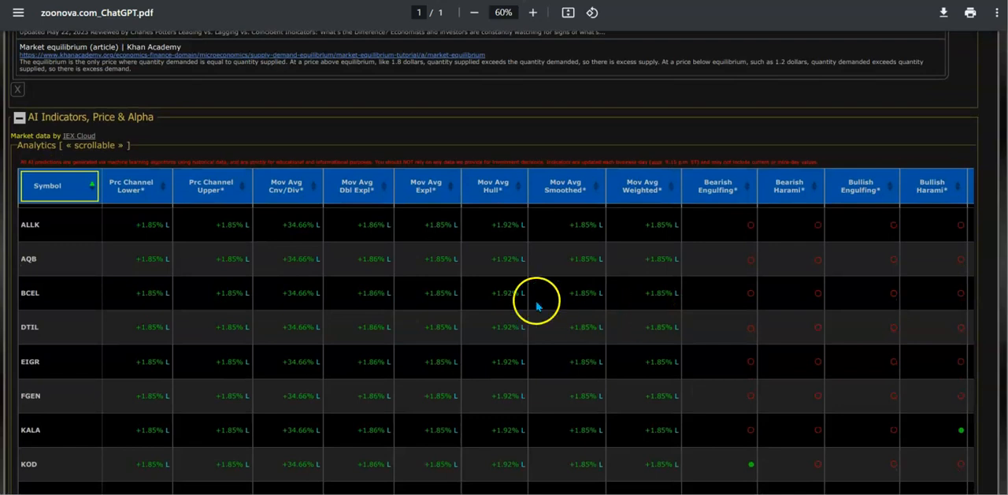
{"action": "mouse_move", "coordinate": [805, 233]}
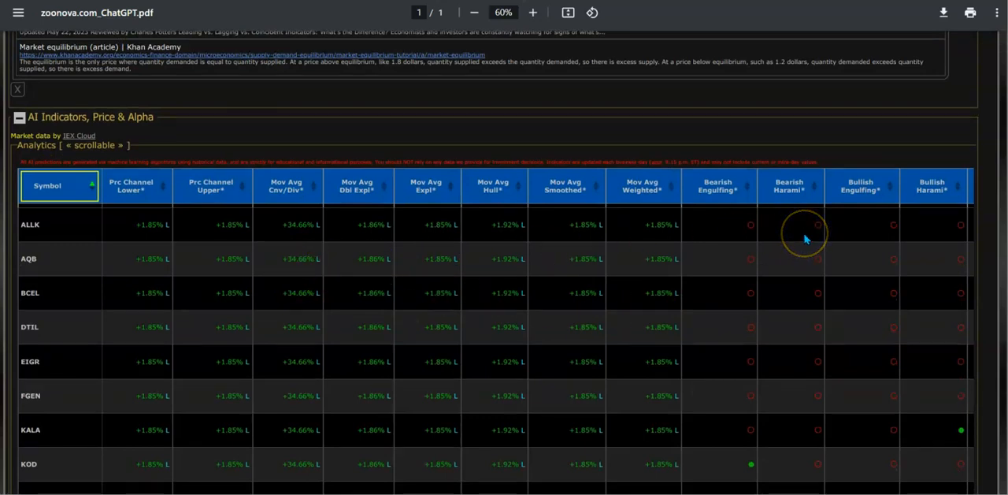
{"action": "mouse_move", "coordinate": [803, 239]}
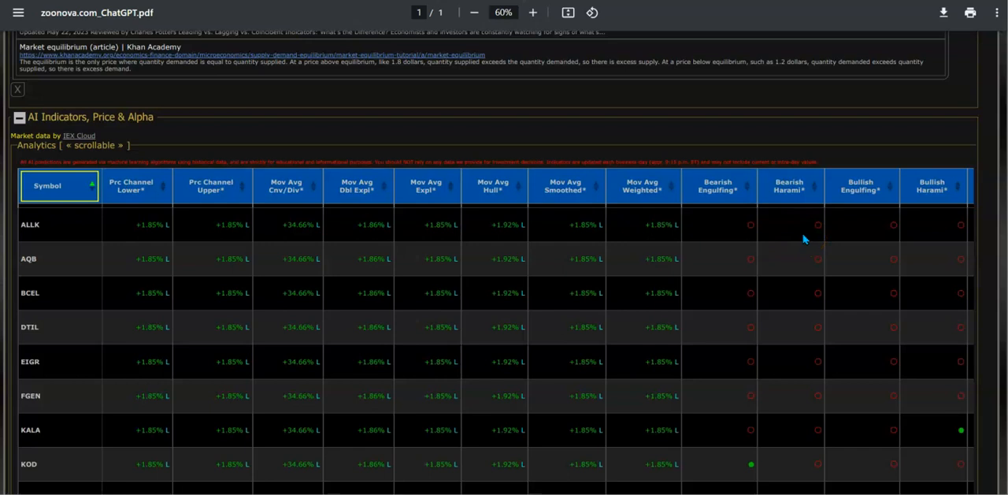
{"action": "mouse_move", "coordinate": [461, 364]}
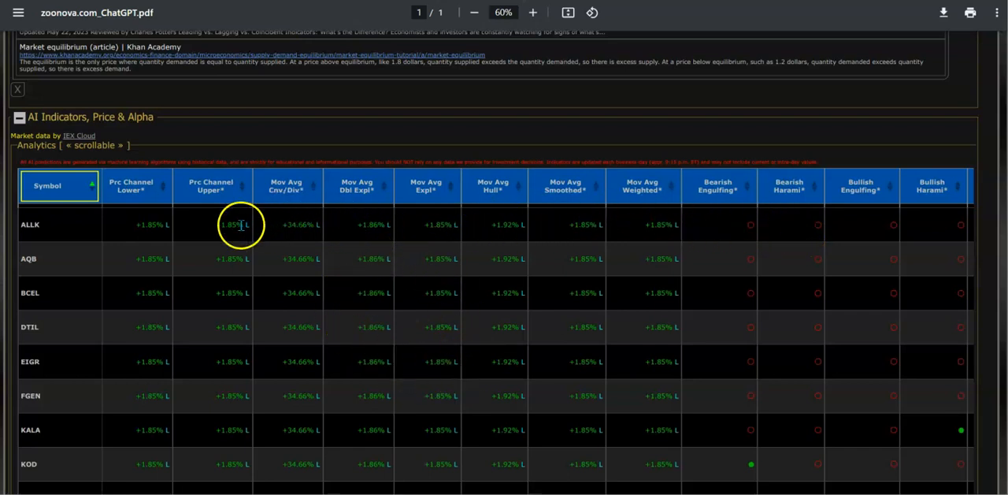
{"action": "mouse_move", "coordinate": [274, 277]}
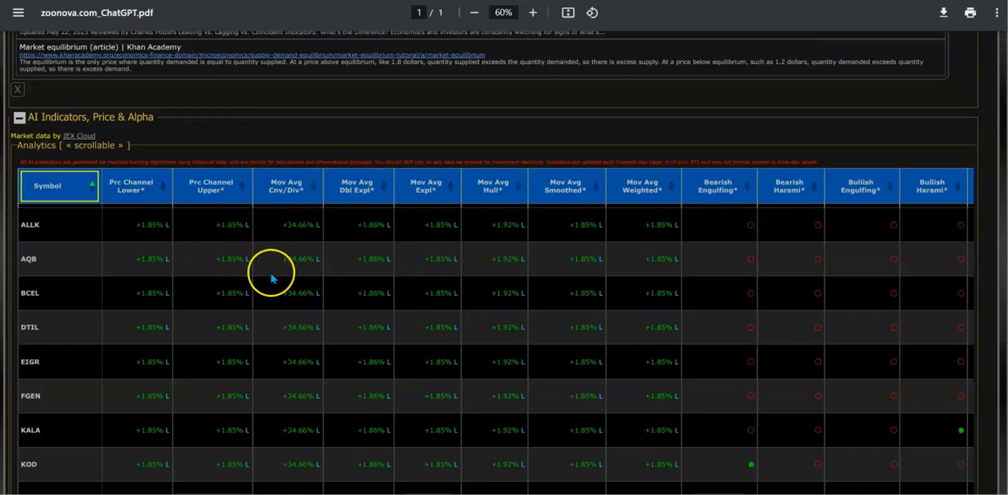
{"action": "mouse_move", "coordinate": [386, 243]}
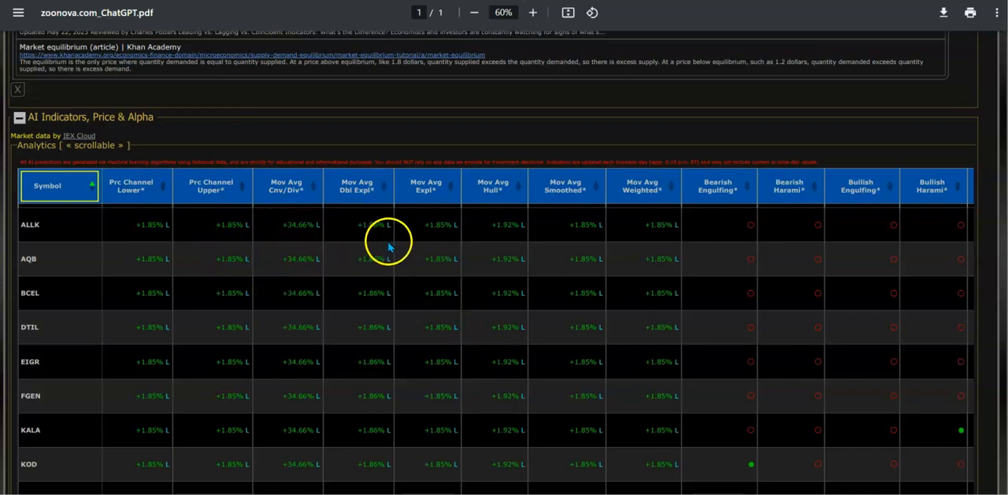
{"action": "mouse_move", "coordinate": [390, 240]}
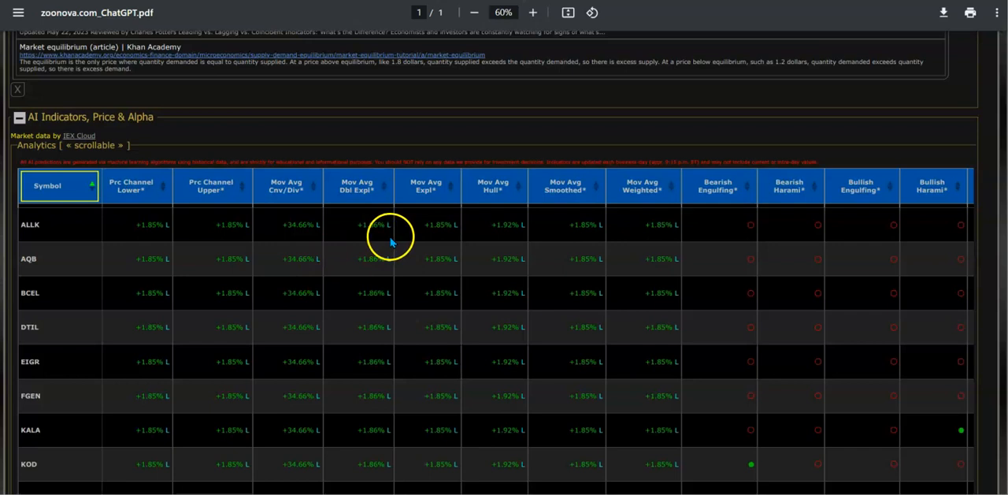
{"action": "mouse_move", "coordinate": [461, 228]}
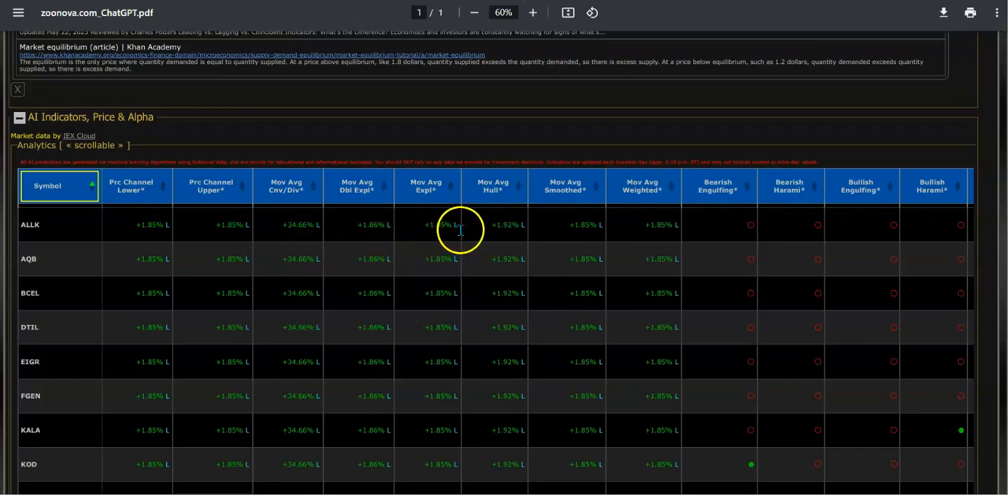
{"action": "mouse_move", "coordinate": [291, 327]}
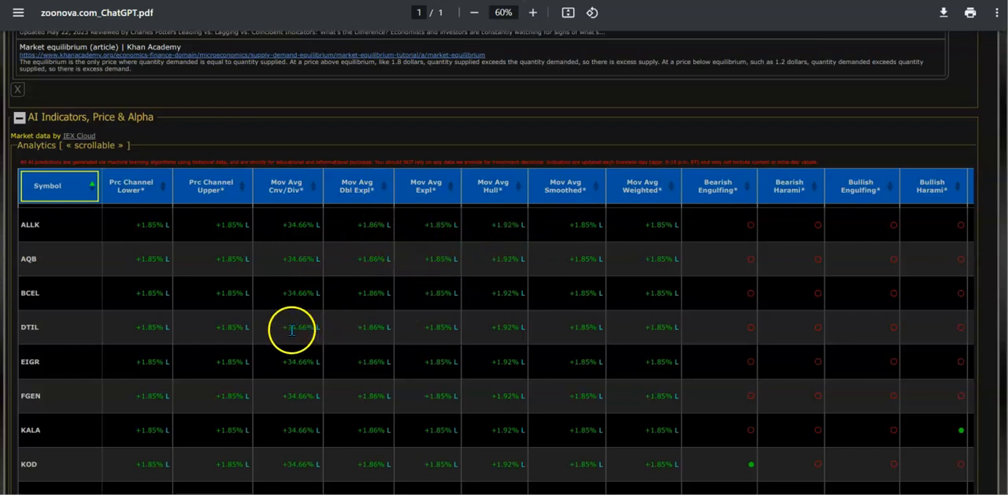
{"action": "mouse_move", "coordinate": [499, 254]}
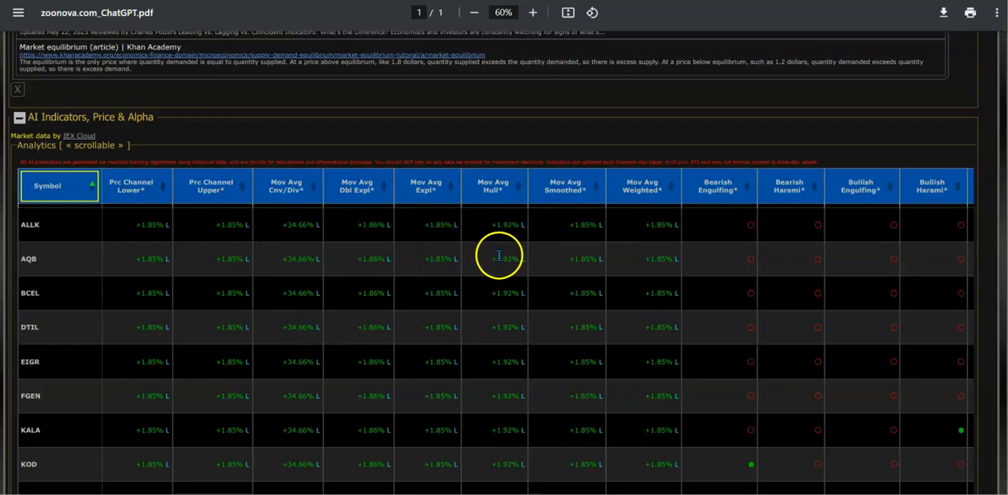
{"action": "mouse_move", "coordinate": [798, 251]}
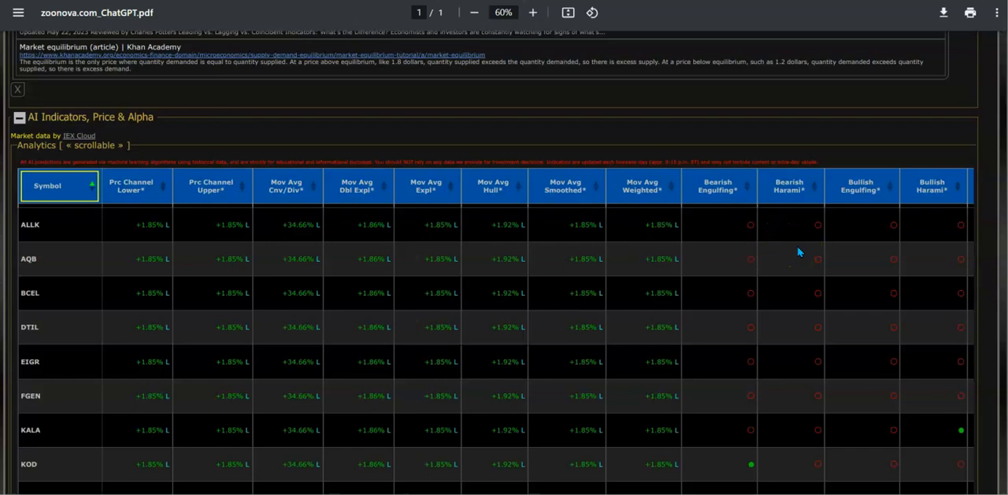
{"action": "scroll", "scroll_direction": "down", "scroll_amount": 3}
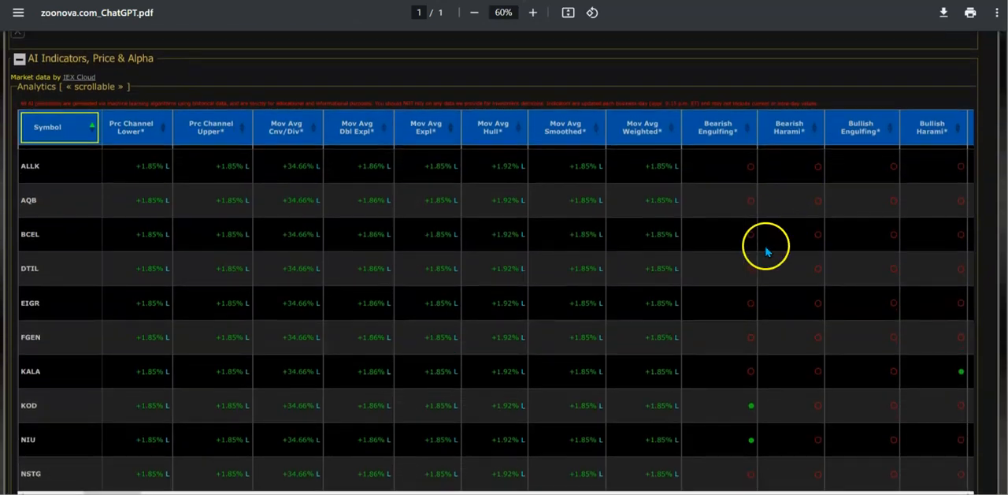
{"action": "scroll", "scroll_direction": "down", "scroll_amount": 3}
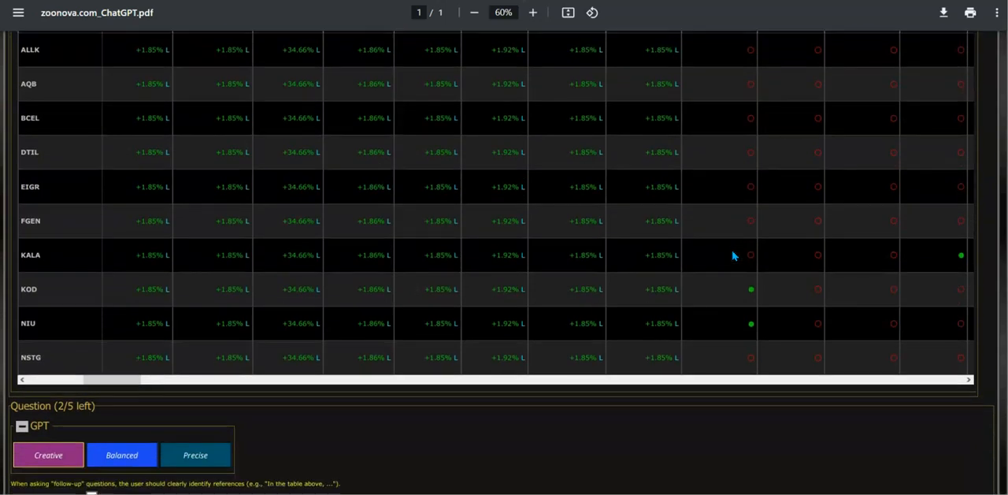
{"action": "scroll", "scroll_direction": "down", "scroll_amount": 3}
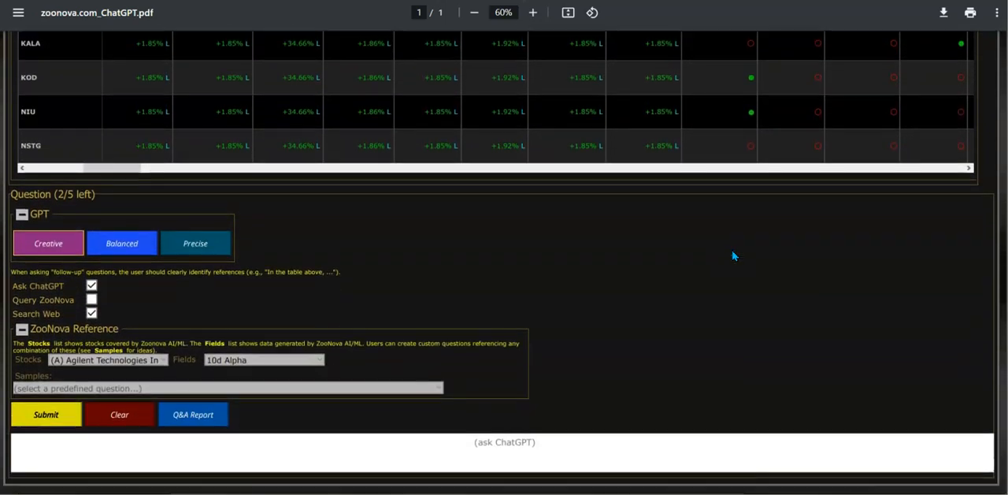
{"action": "mouse_move", "coordinate": [406, 432]}
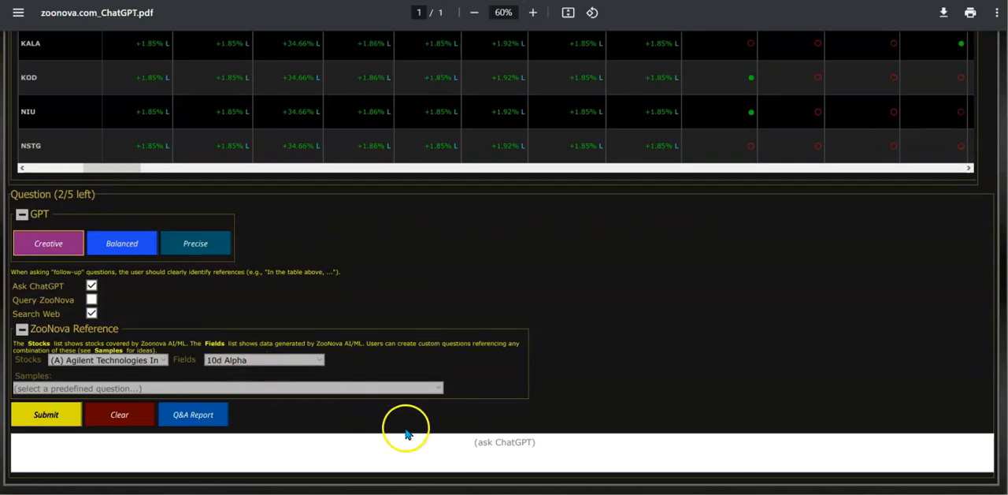
{"action": "mouse_move", "coordinate": [653, 293]}
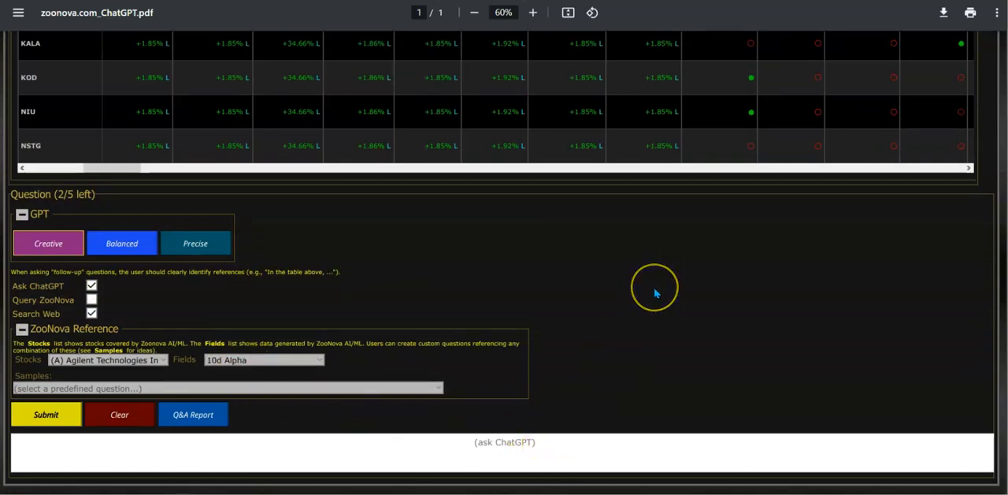
{"action": "mouse_move", "coordinate": [655, 293]}
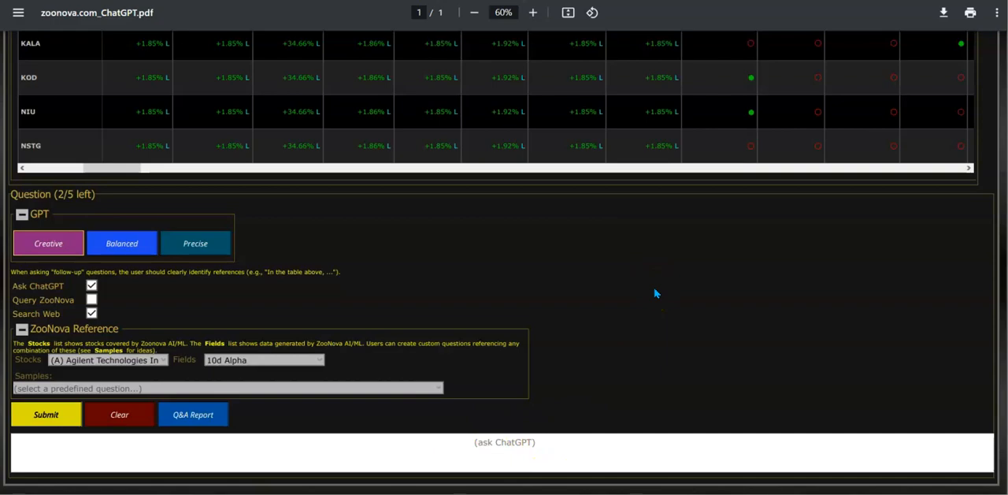
{"action": "scroll", "scroll_direction": "up", "scroll_amount": 3}
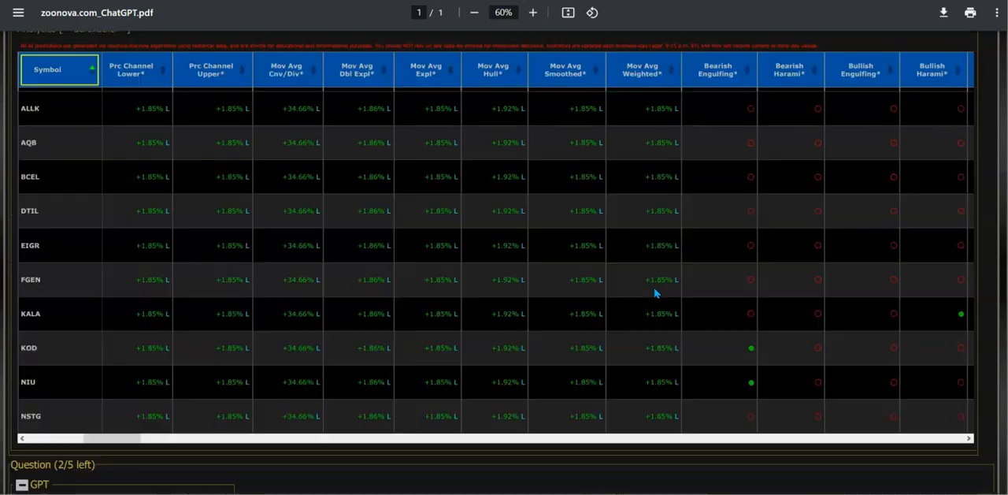
{"action": "scroll", "scroll_direction": "down", "scroll_amount": 3}
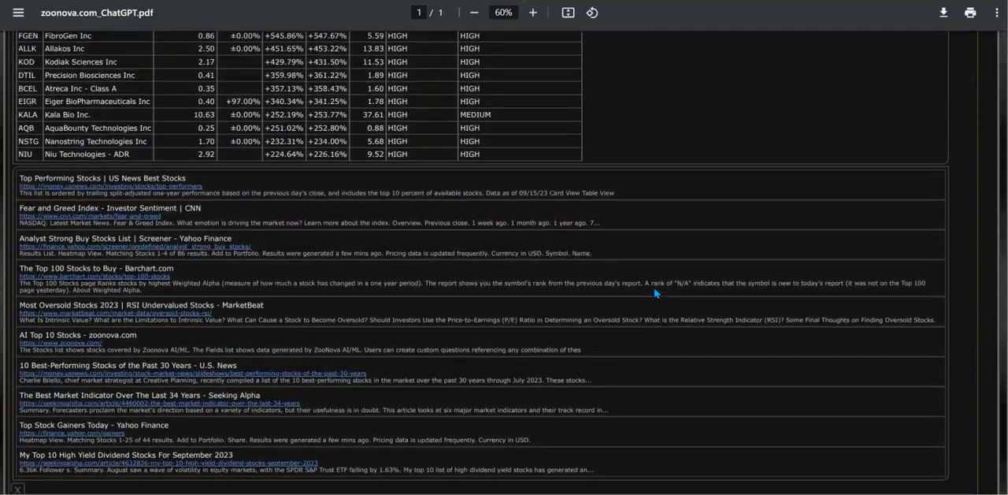
{"action": "scroll", "scroll_direction": "up", "scroll_amount": 3}
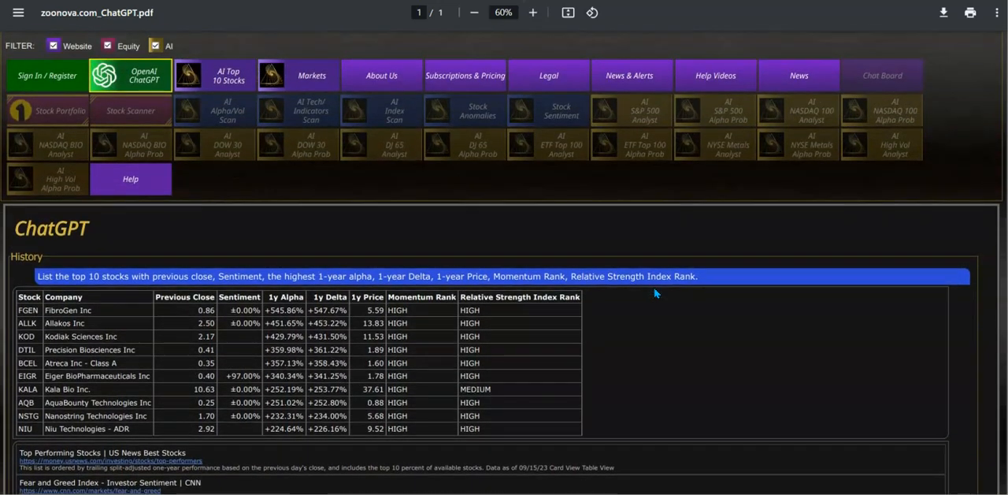
{"action": "scroll", "scroll_direction": "up", "scroll_amount": 3}
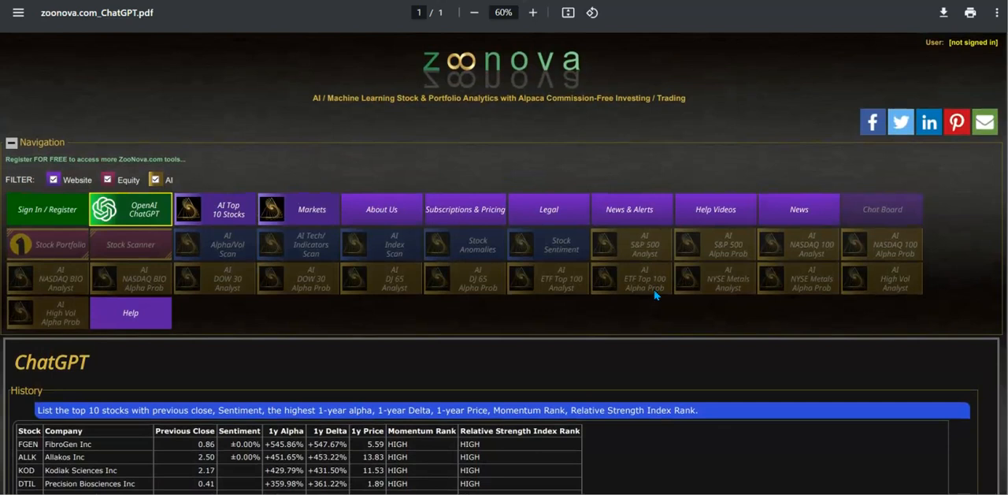
{"action": "mouse_move", "coordinate": [172, 96]}
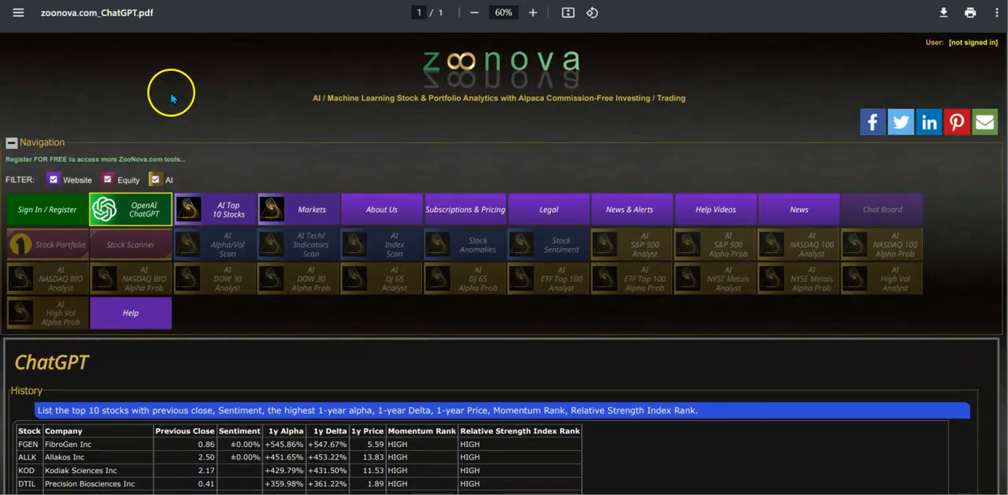